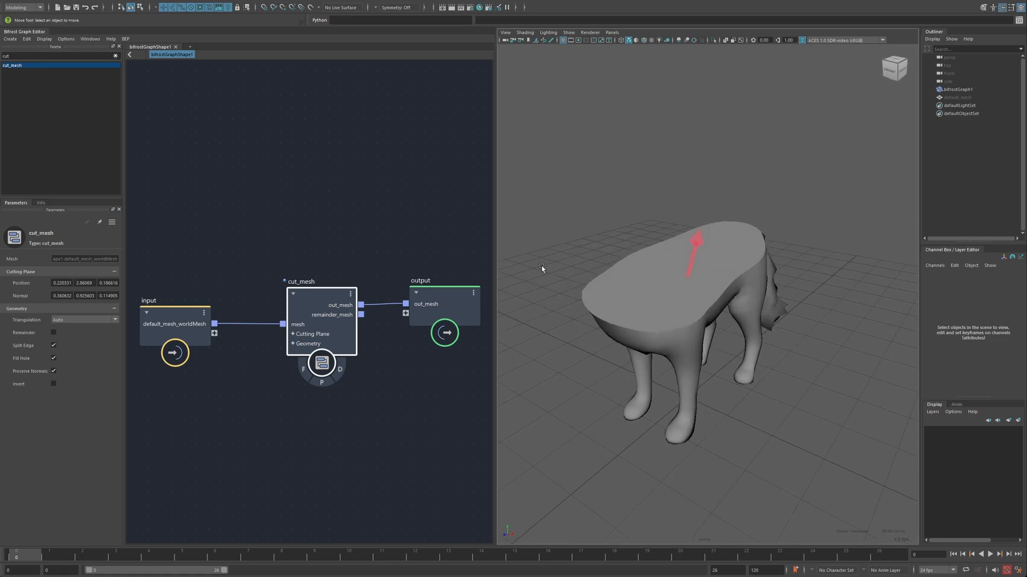
{"action": "mouse_move", "coordinate": [620, 266]}
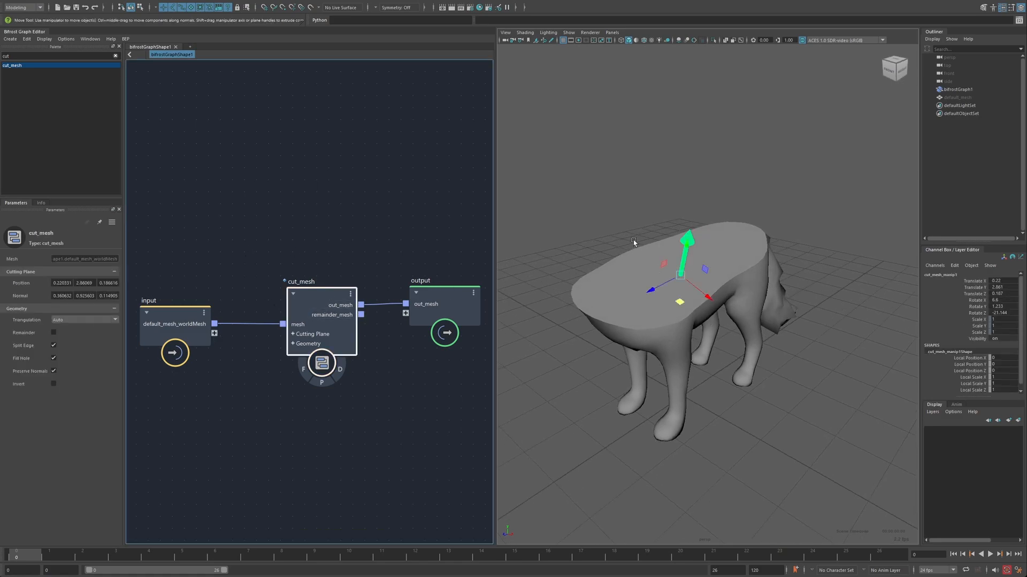
Drag the cut_mesh plane across the wolf, then tilt it twice to slice at a new angle
{"action": "left_click_drag", "start_coordinate": [686, 255], "coordinate": [696, 216]}
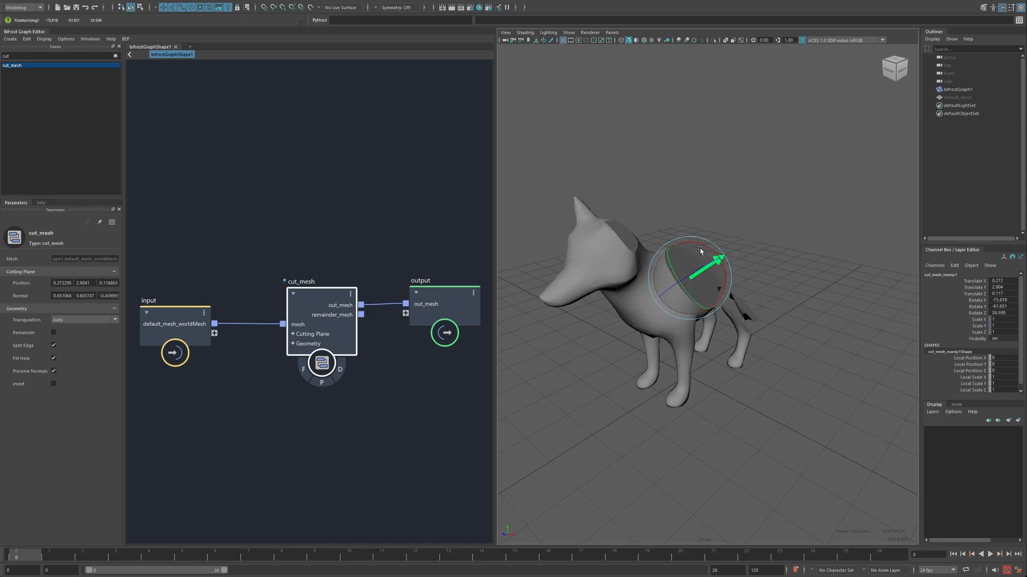
{"action": "left_click_drag", "start_coordinate": [700, 252], "coordinate": [696, 286]}
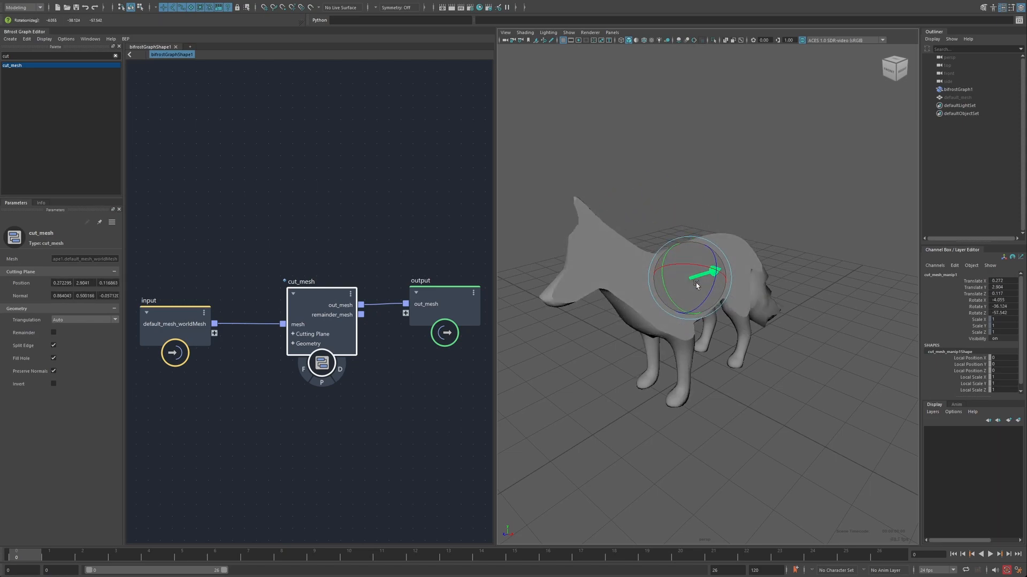
{"action": "left_click_drag", "start_coordinate": [717, 275], "coordinate": [710, 278]}
{"action": "type", "text": "torus"}
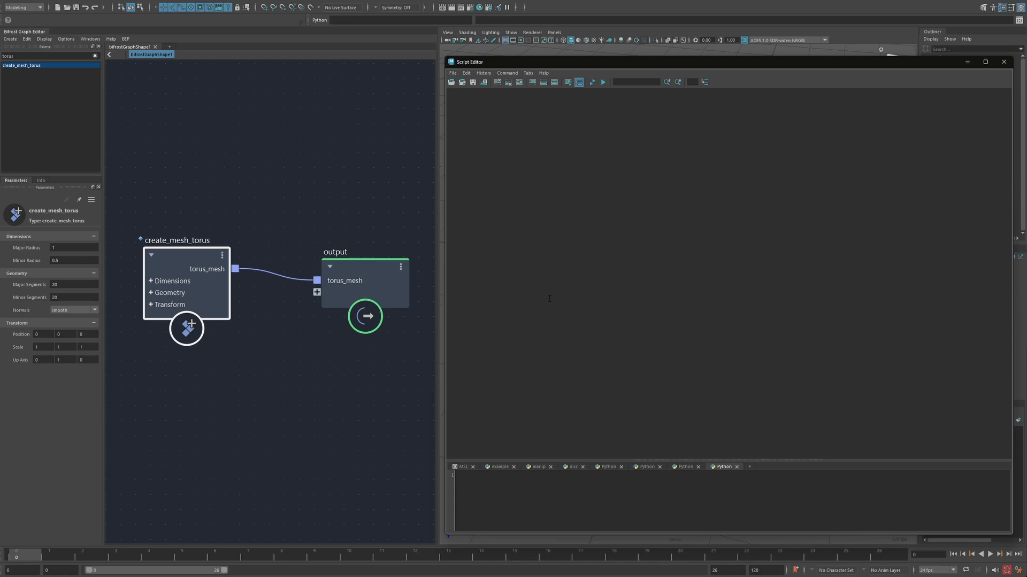
Select and execute the pasted Python manipulator example in the Script Editor
{"action": "left_click", "coordinate": [125, 39]}
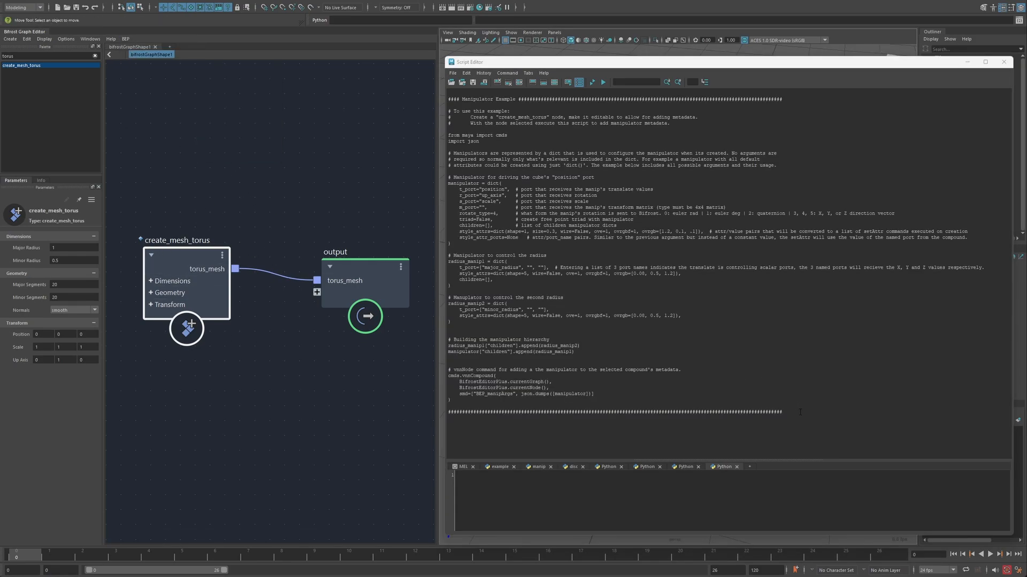
{"action": "key", "text": "ctrl+a"}
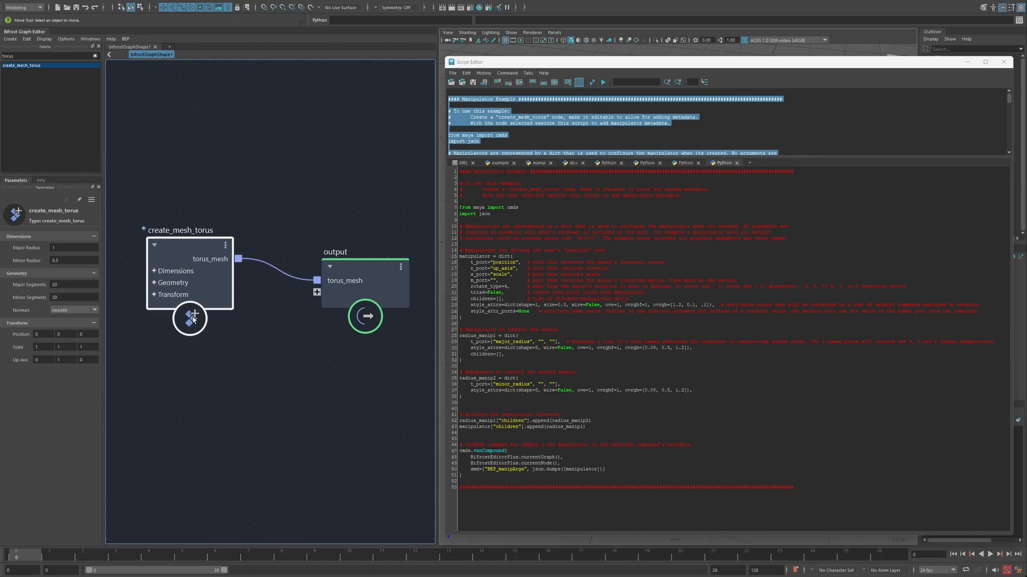
Show create_mesh_torus's temporary manipulator and drag the torus away from the origin
{"action": "left_click", "coordinate": [602, 82]}
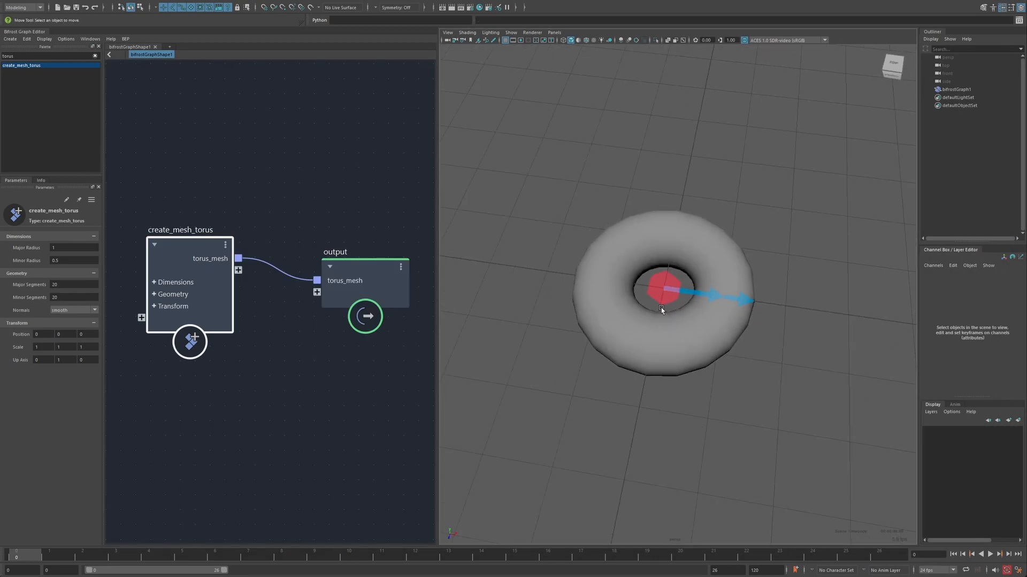
{"action": "left_click", "coordinate": [665, 288]}
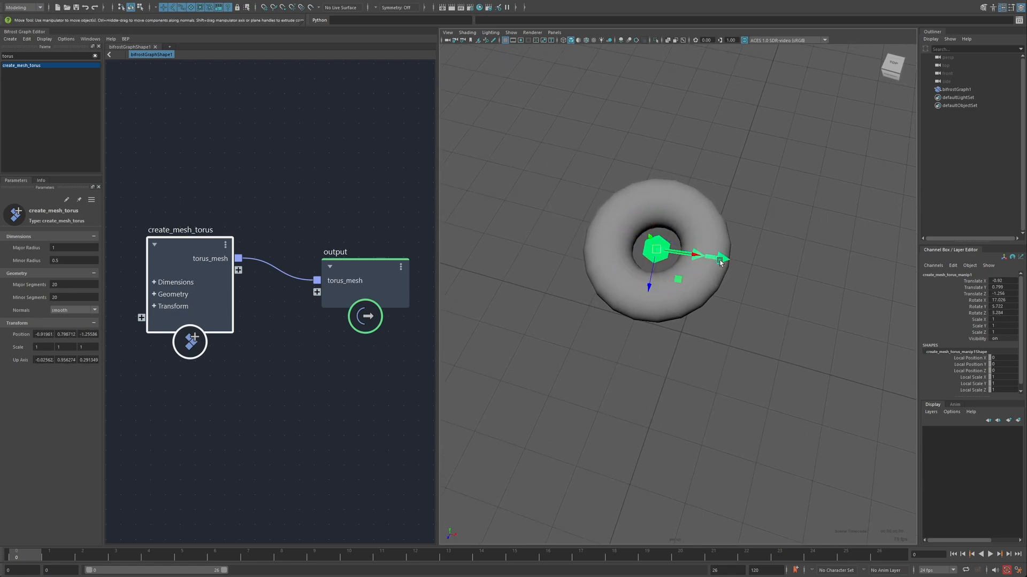
{"action": "left_click_drag", "start_coordinate": [720, 260], "coordinate": [747, 262]}
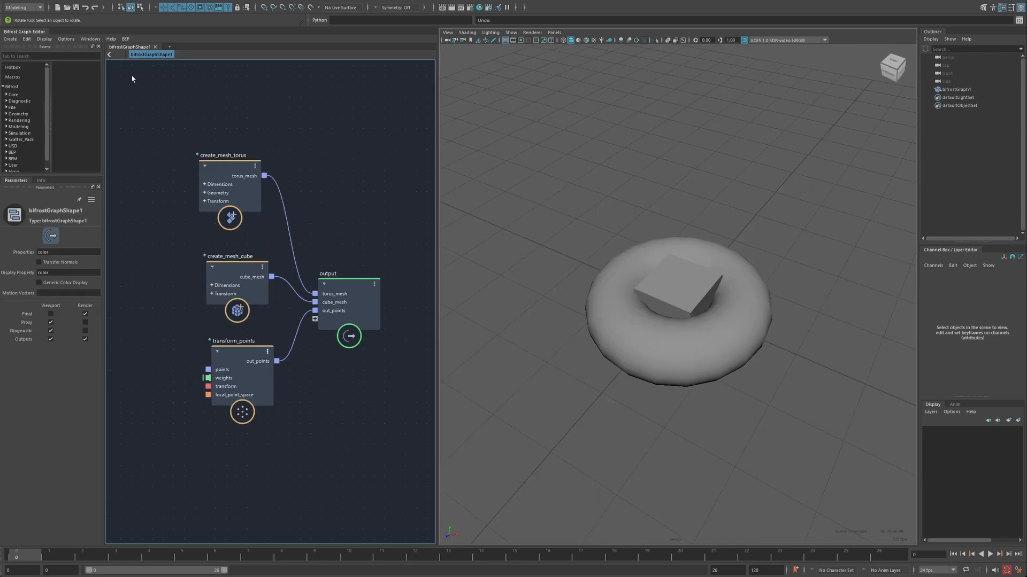
Enable Native Node Manipulation, drag the cube up from the torus, then select transform_points
{"action": "left_click", "coordinate": [126, 38]}
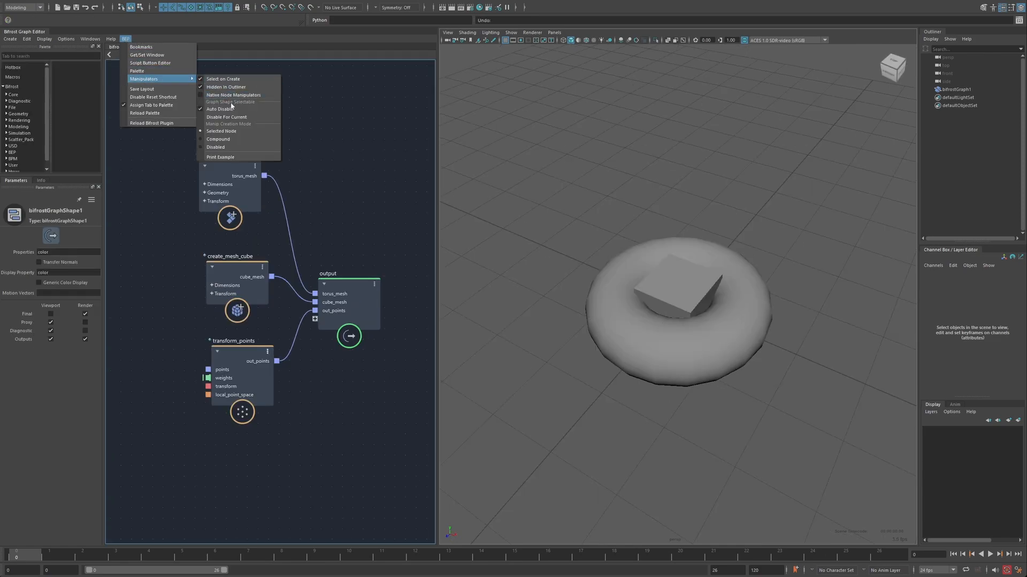
{"action": "mouse_move", "coordinate": [233, 95]}
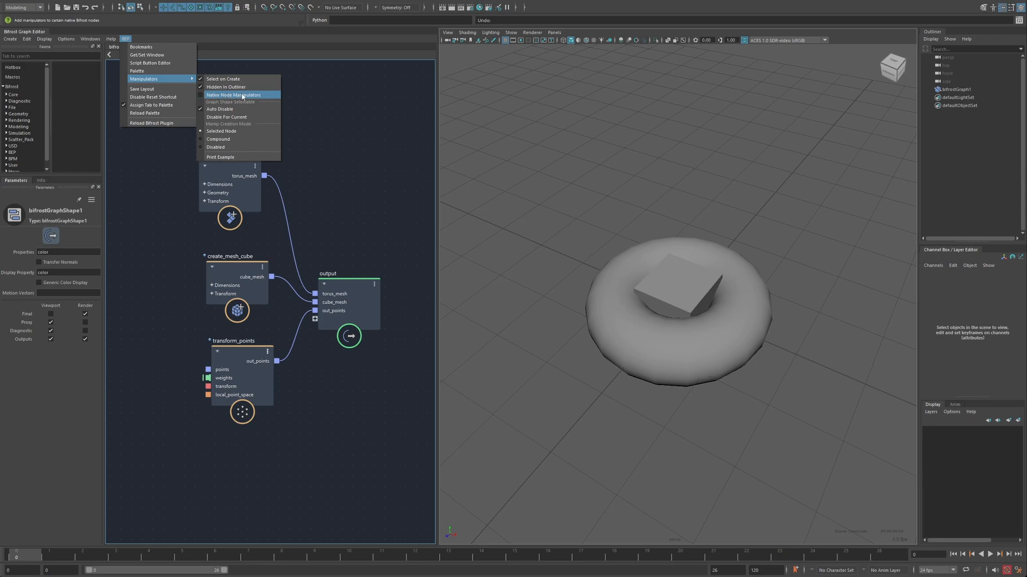
{"action": "left_click", "coordinate": [230, 95]}
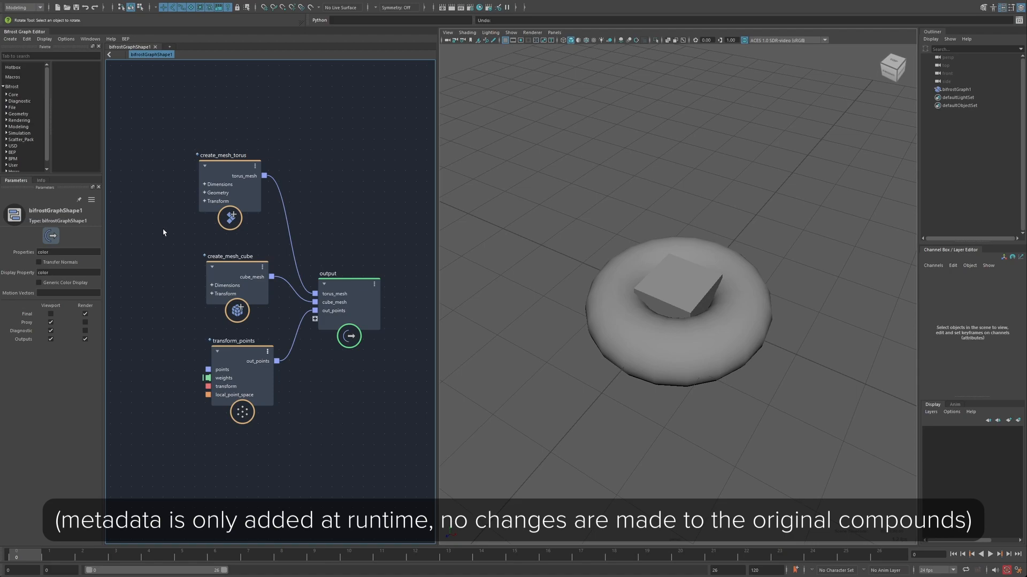
{"action": "mouse_move", "coordinate": [149, 208]}
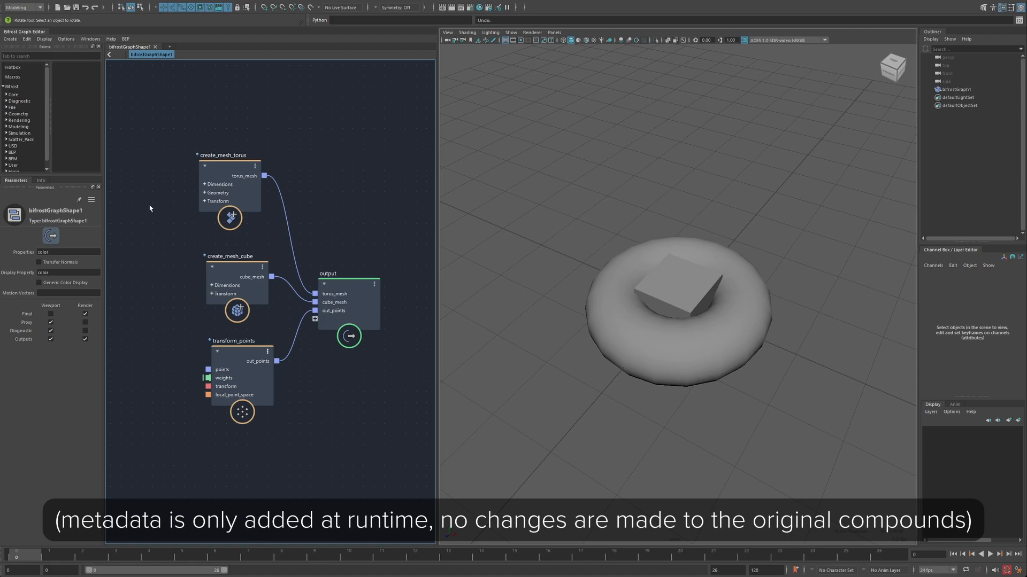
{"action": "left_click", "coordinate": [237, 162]}
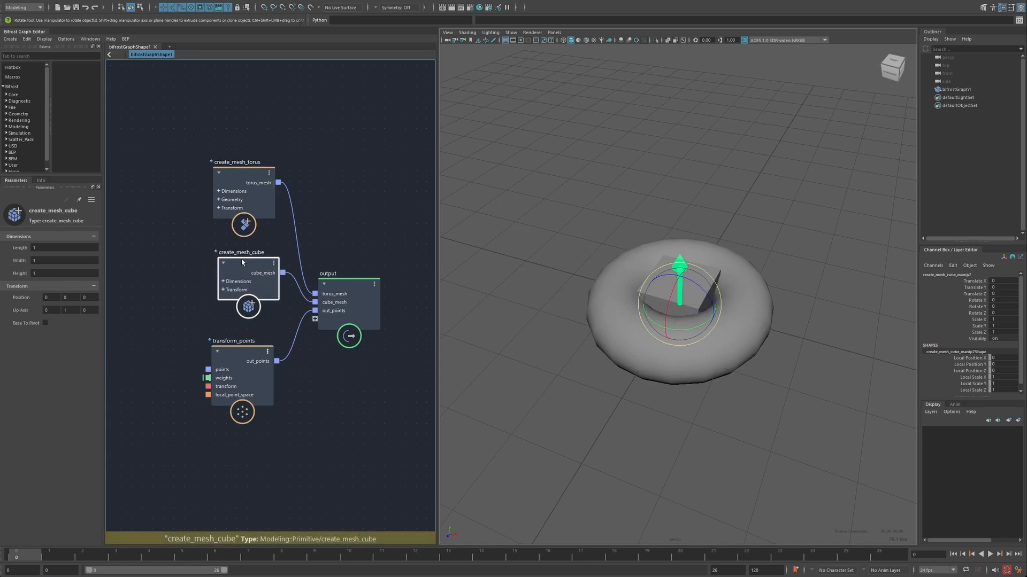
{"action": "left_click_drag", "start_coordinate": [680, 281], "coordinate": [569, 203]}
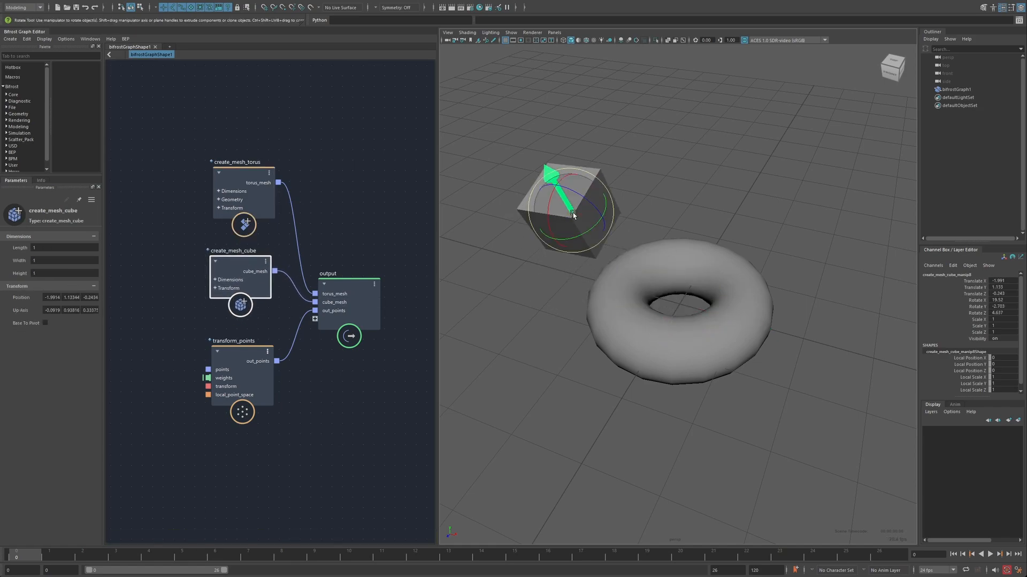
{"action": "left_click", "coordinate": [247, 329]}
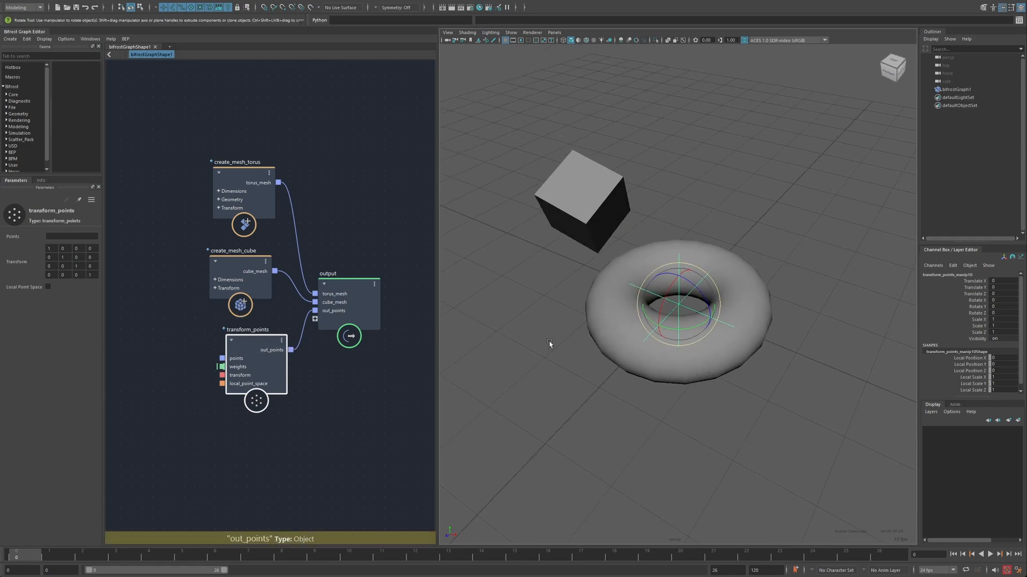
Uncheck Auto Disable, select create_mesh_torus, and undo its radius edits back to 1 and 0.5
{"action": "left_click", "coordinate": [125, 38]}
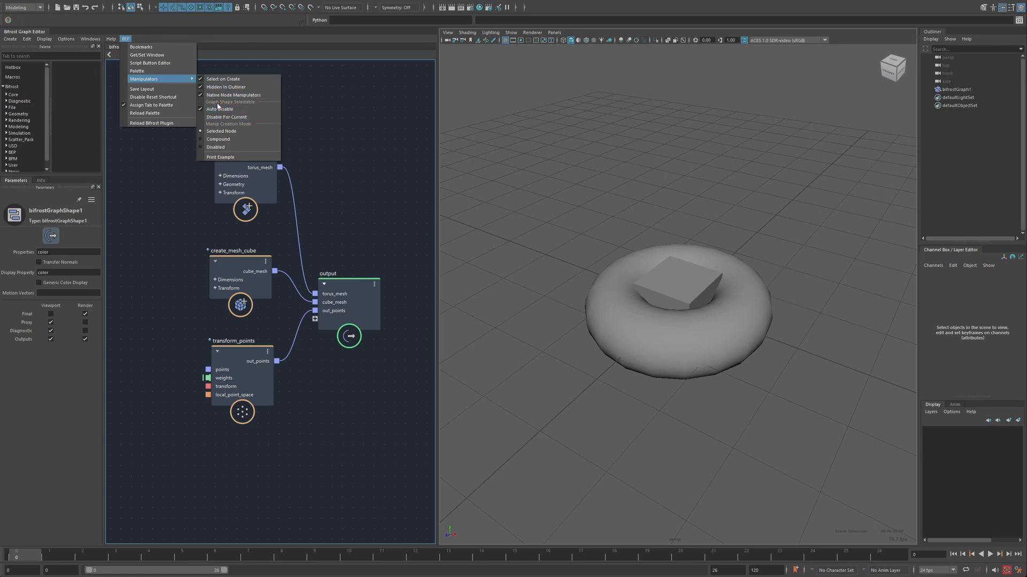
{"action": "mouse_move", "coordinate": [221, 109]}
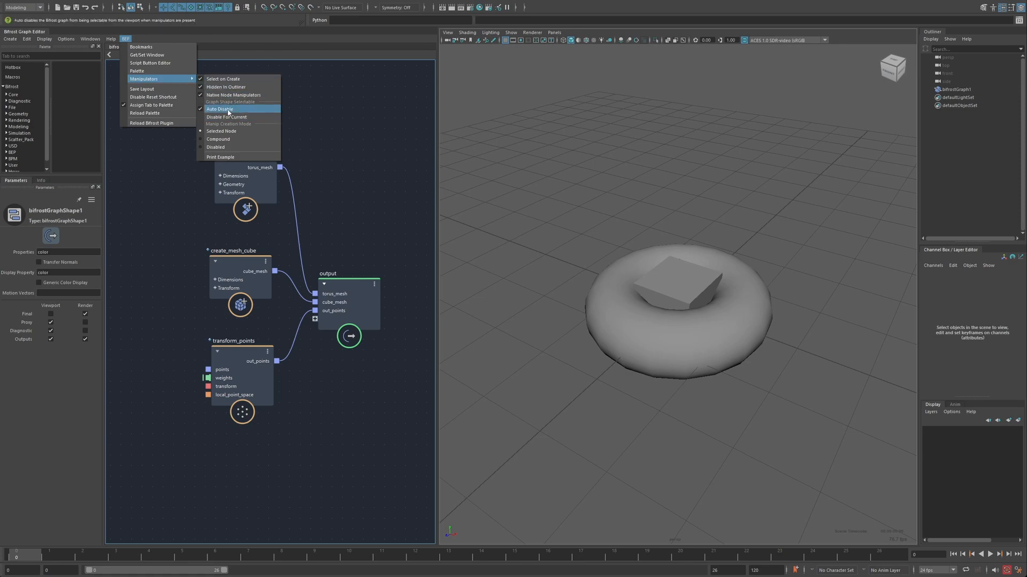
{"action": "left_click", "coordinate": [220, 109]}
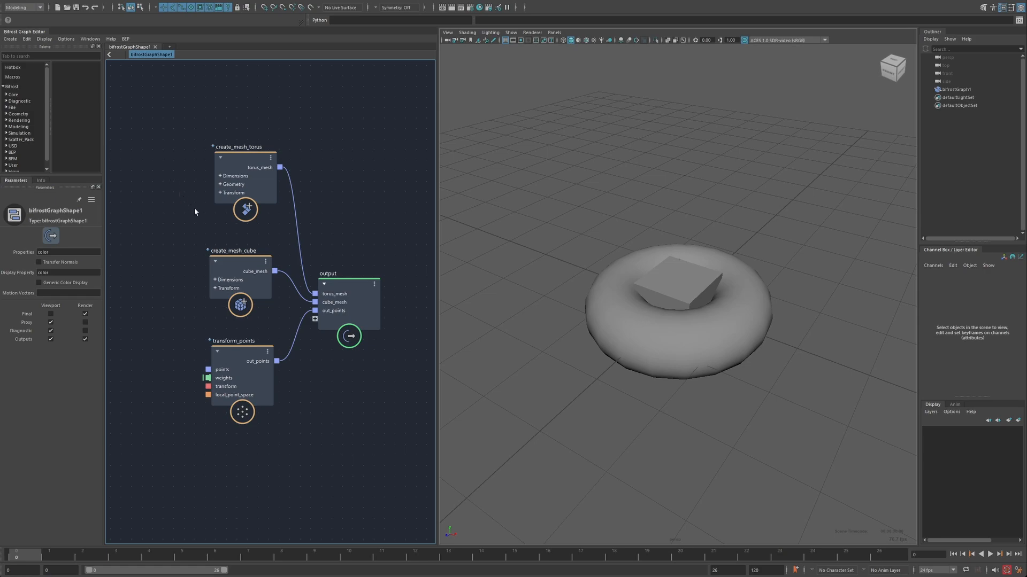
{"action": "left_click", "coordinate": [239, 160]}
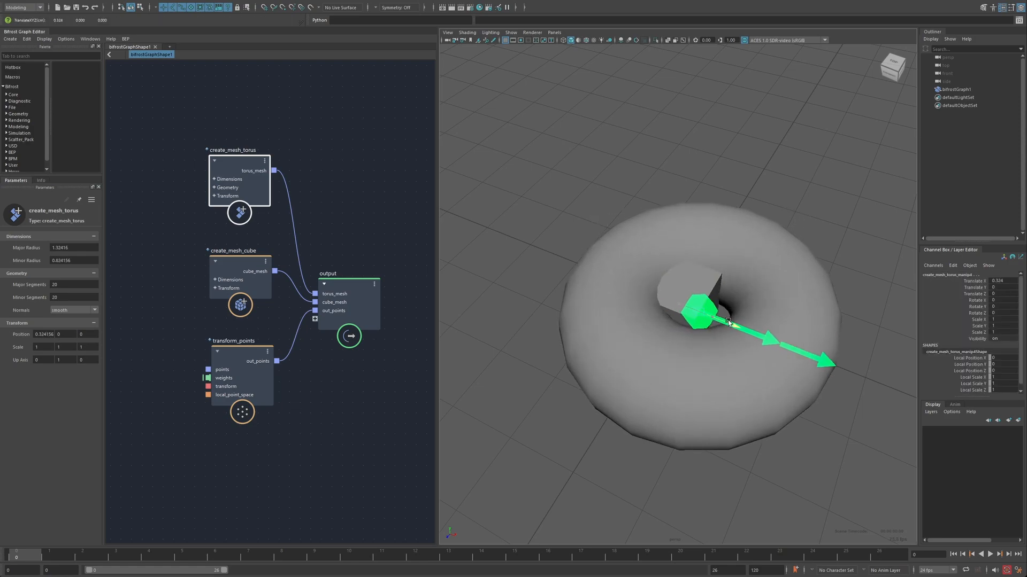
{"action": "key", "text": "ctrl+z"}
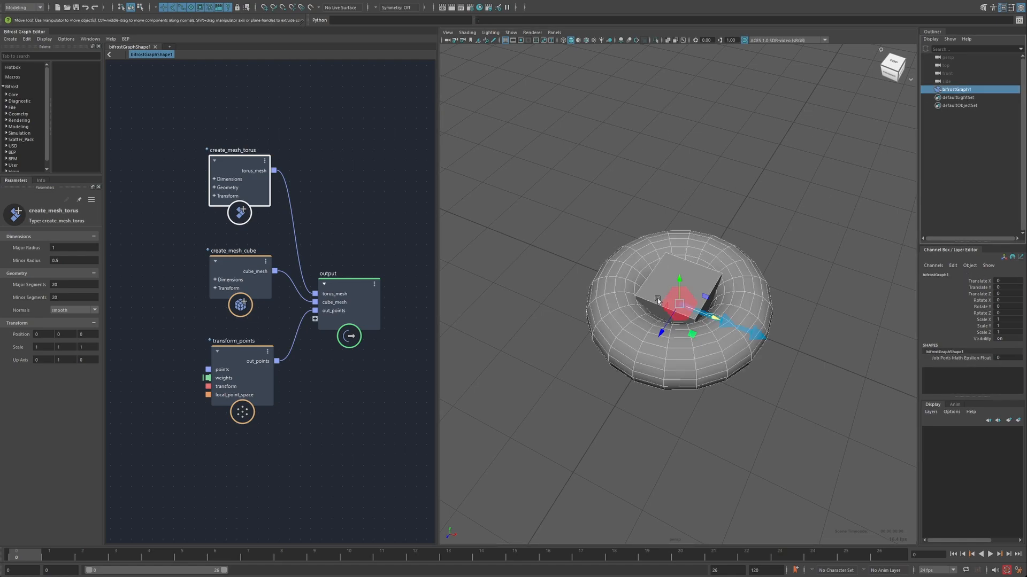
Set manipulators to Compound mode and reopen the BEP Manipulators menu to check the mode
{"action": "left_click", "coordinate": [125, 38]}
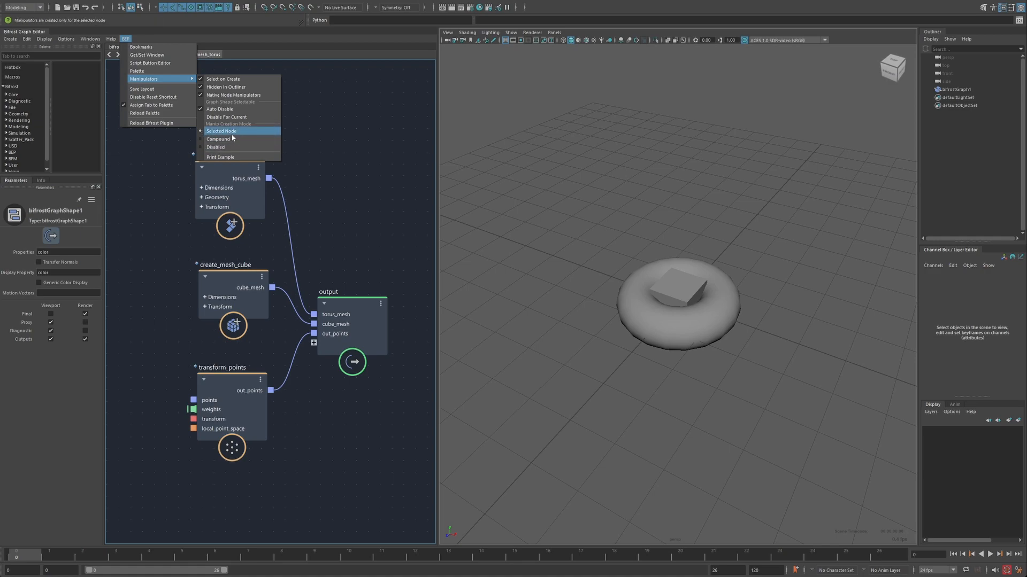
{"action": "left_click", "coordinate": [222, 131]}
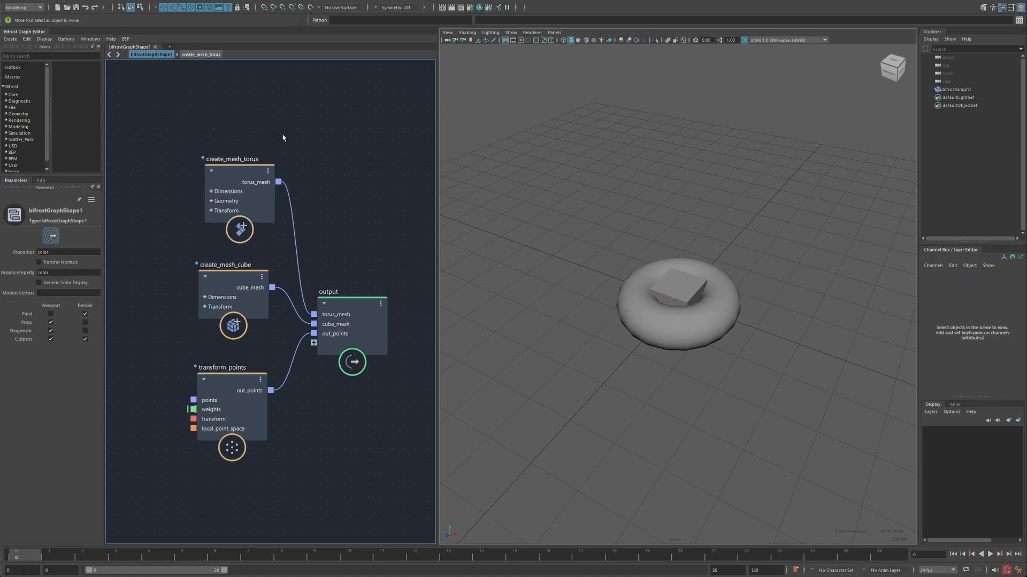
{"action": "left_click", "coordinate": [125, 38]}
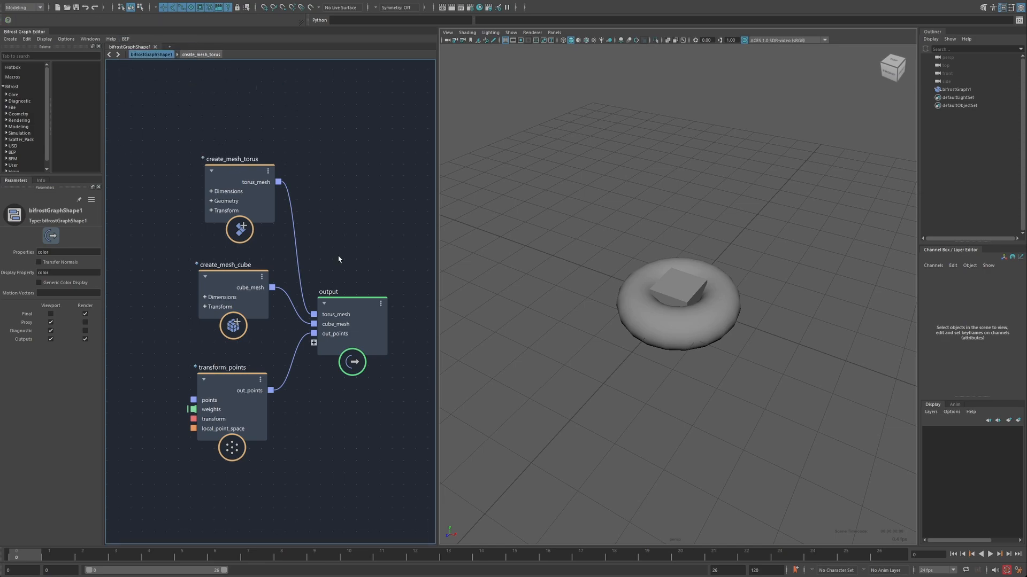
{"action": "mouse_move", "coordinate": [249, 233]}
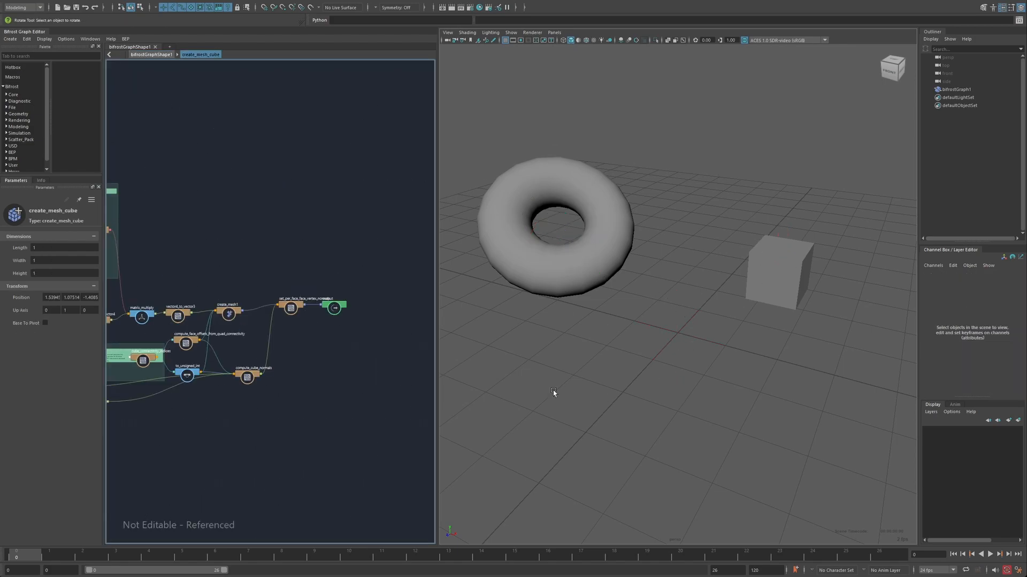
{"action": "left_click", "coordinate": [125, 38]}
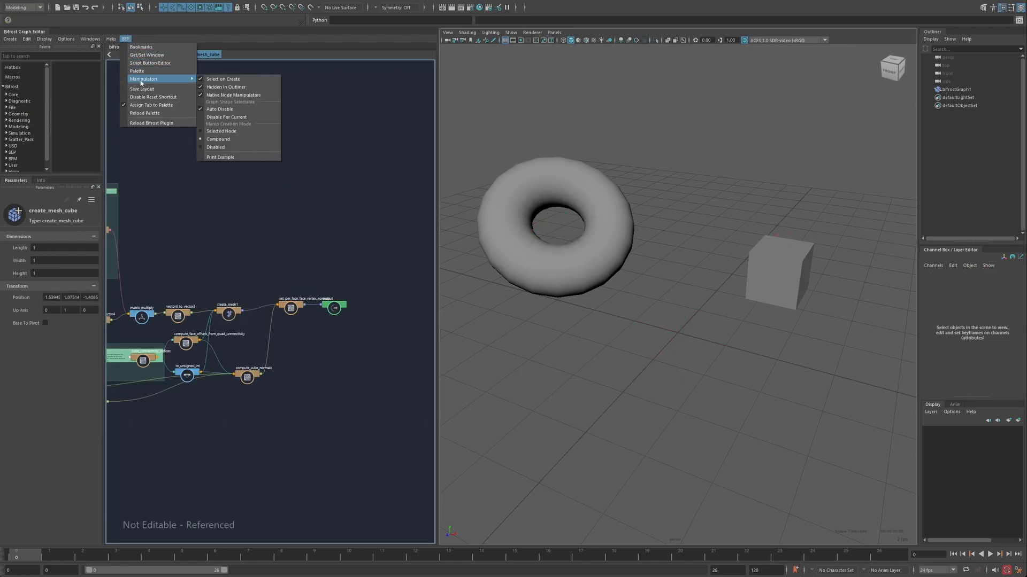